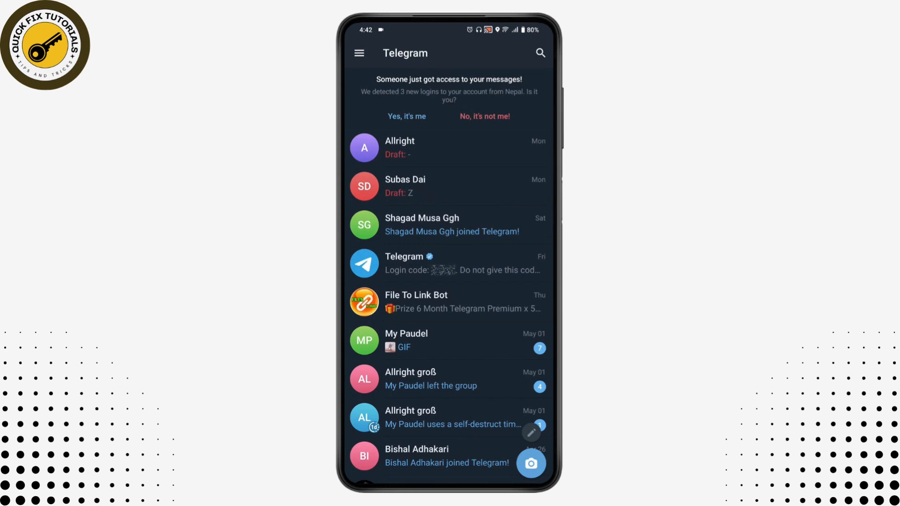
- Reach Data and Storage via the main menu and account Settings
click(359, 53)
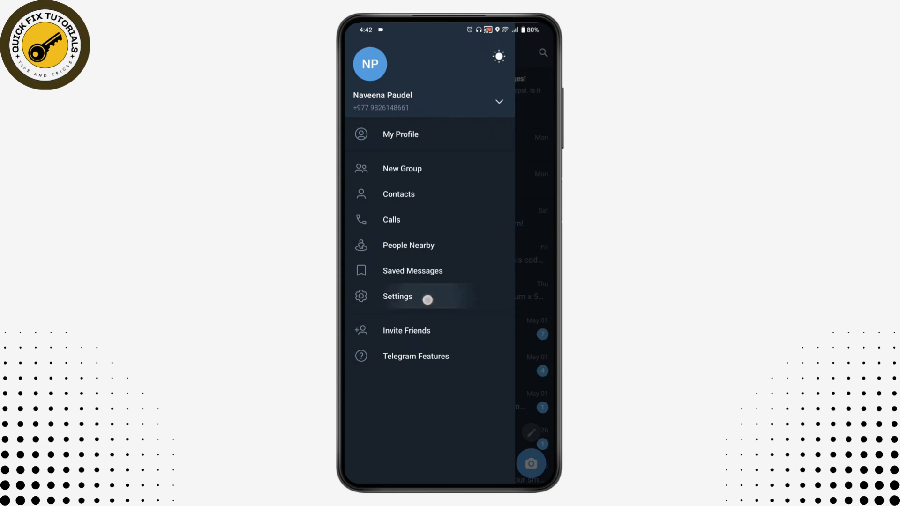
click(397, 296)
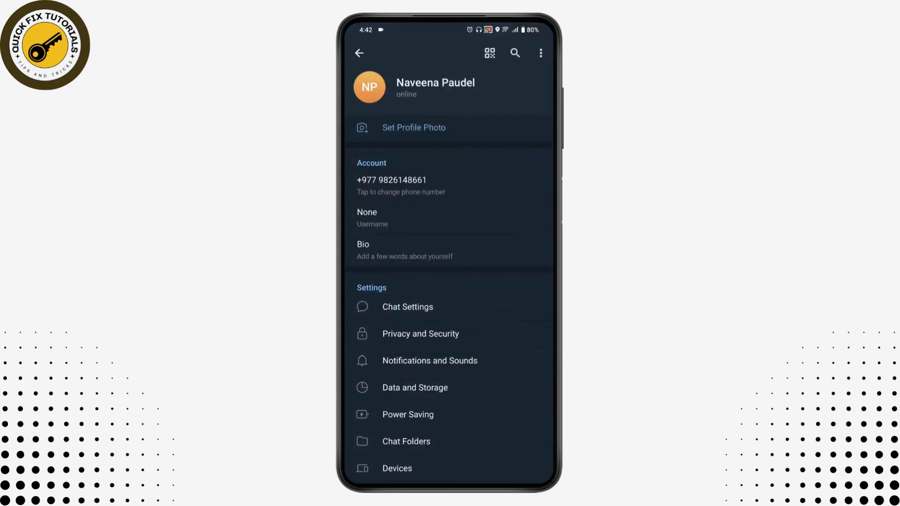
click(414, 387)
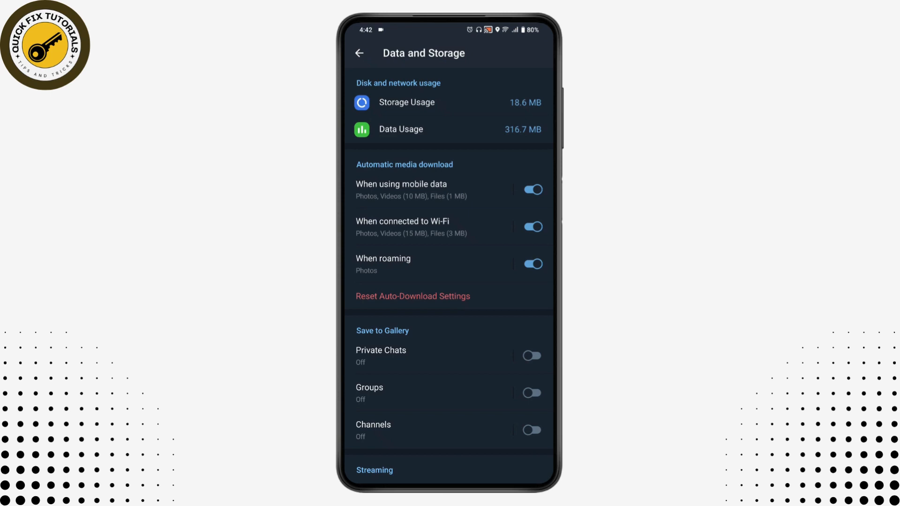
scroll(down, 3)
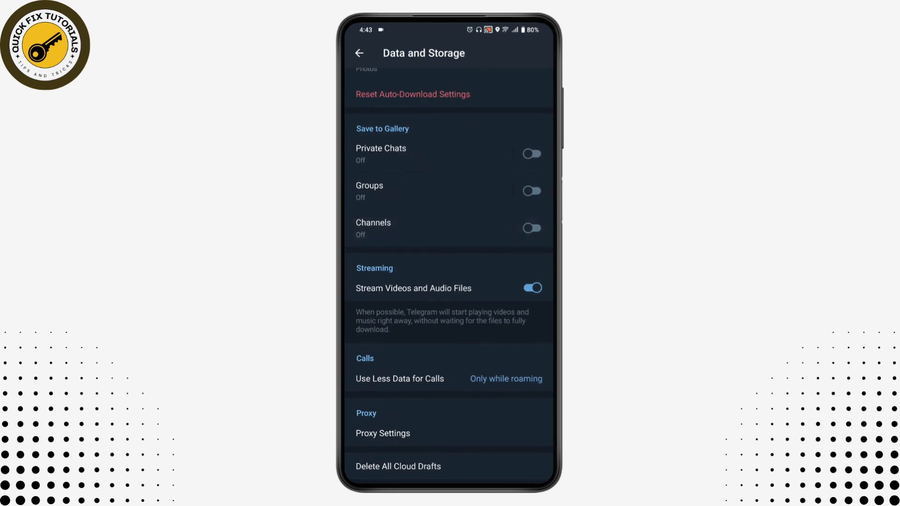